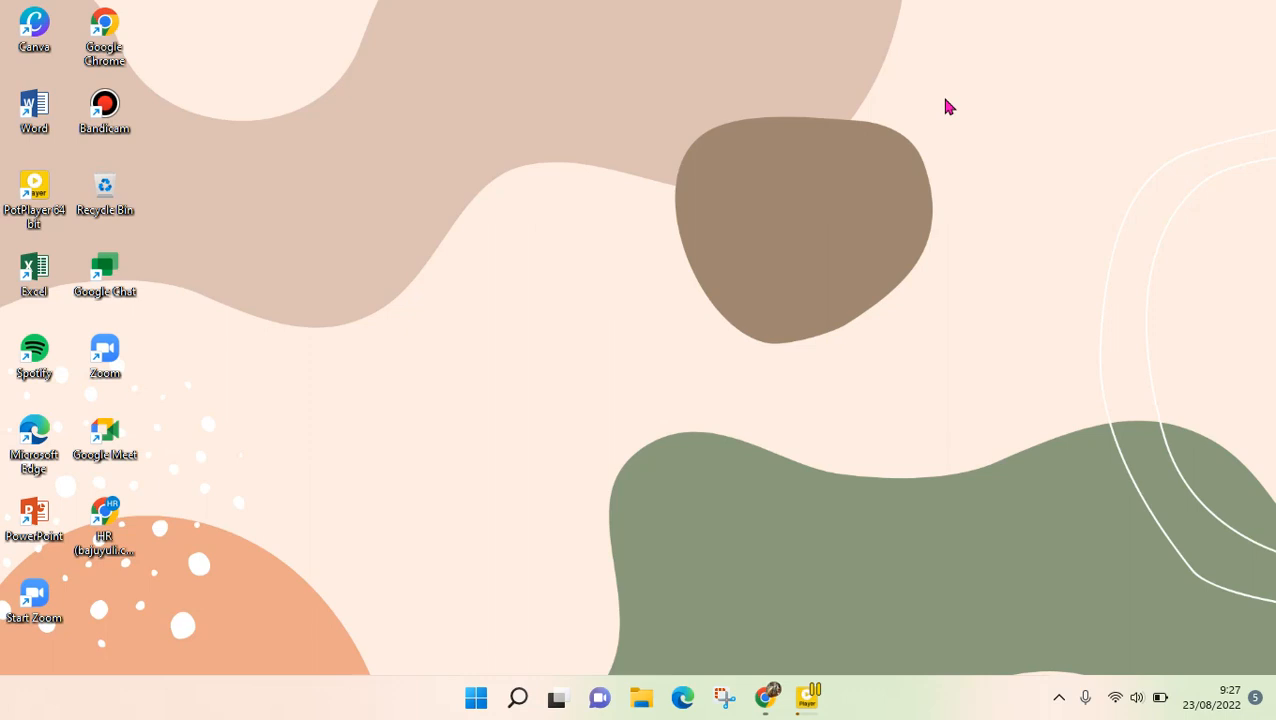
mouse_move(517, 407)
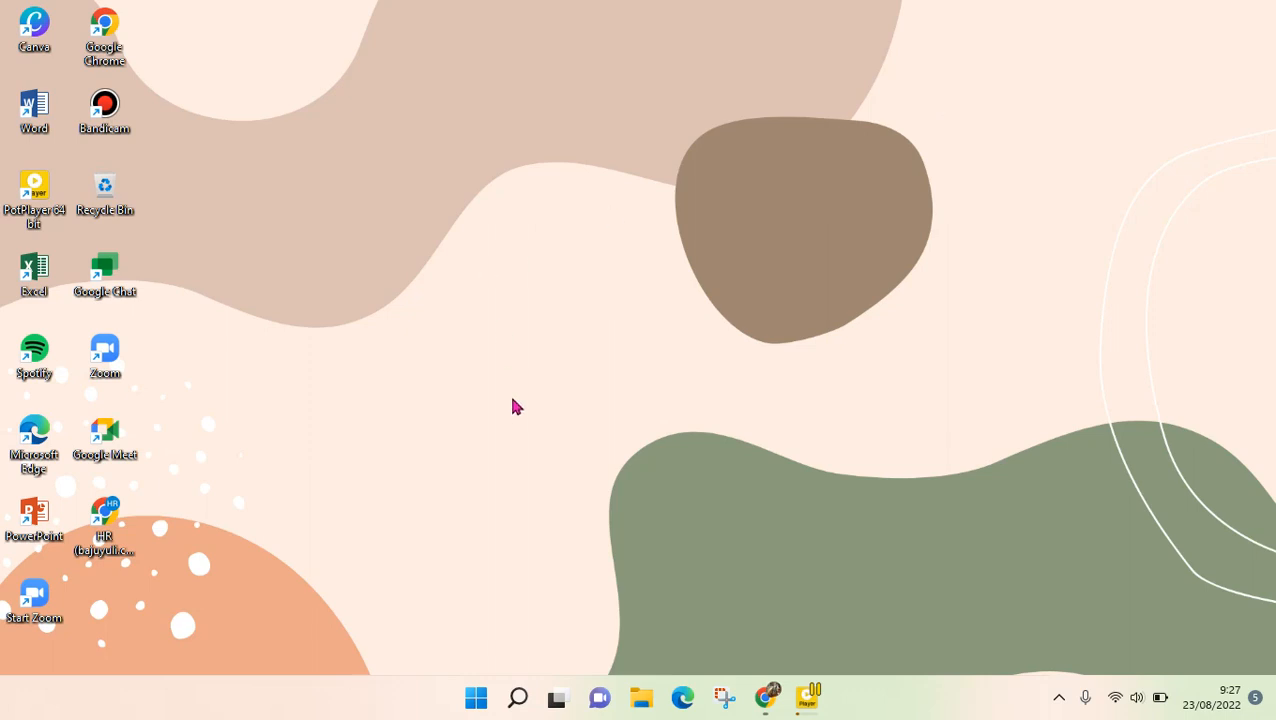
mouse_move(499, 581)
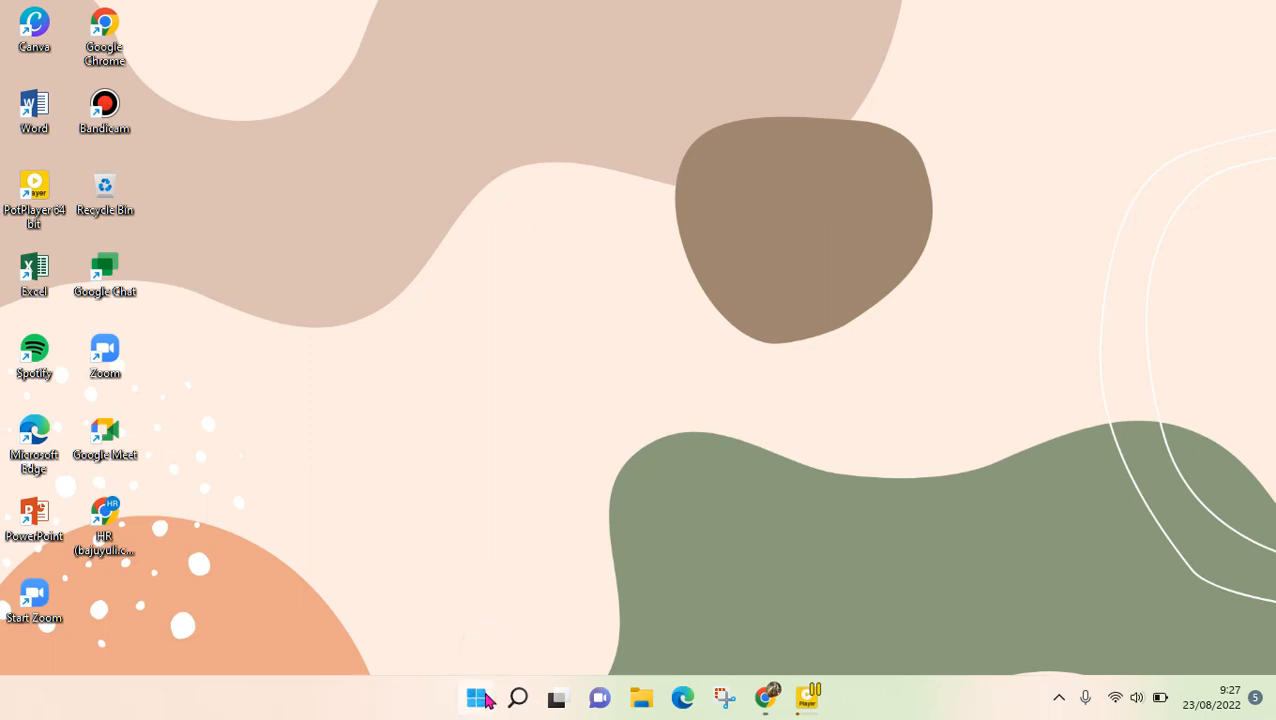
Launch the Microsoft Store app from the Start menu.
click(478, 697)
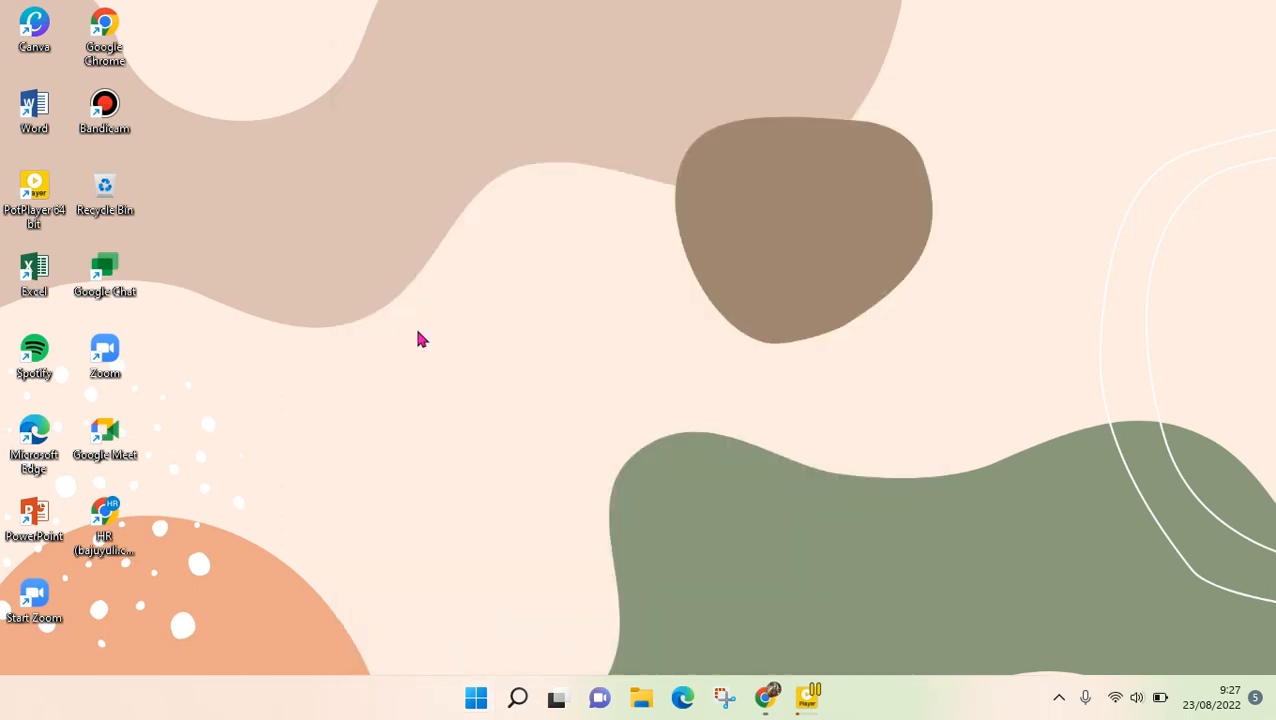
click(826, 697)
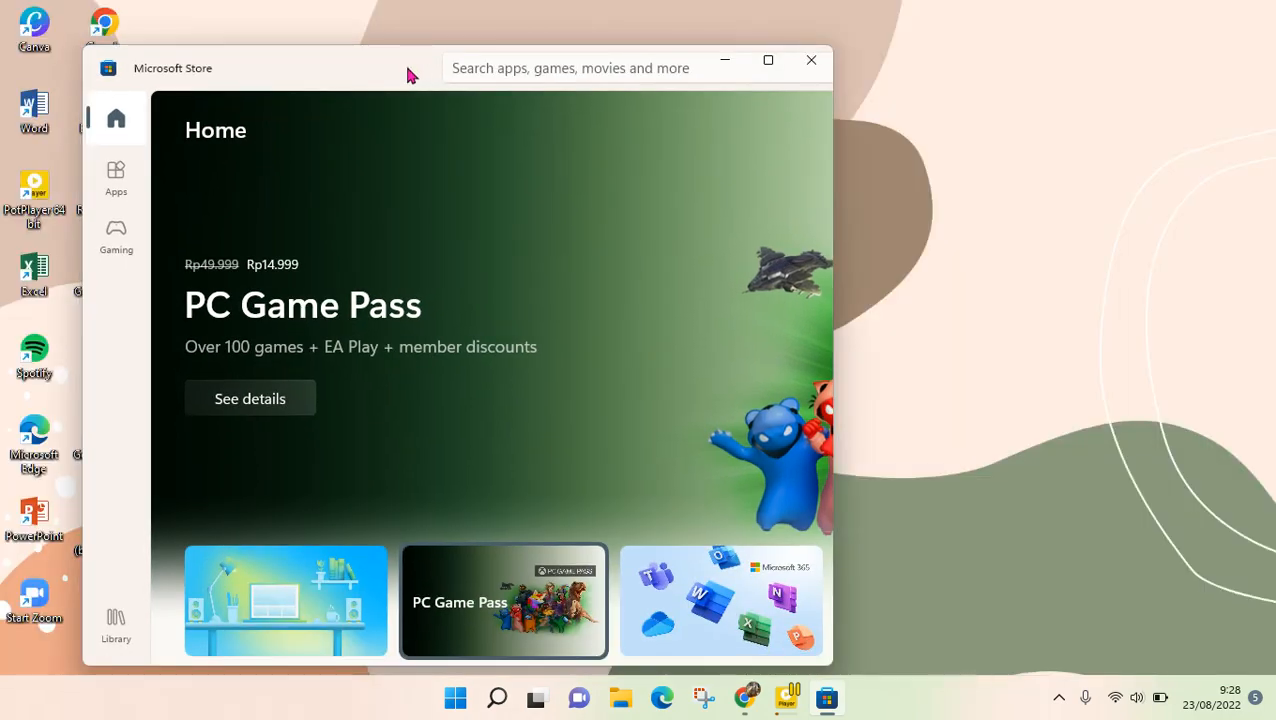
Maximize the Store, search 'capcut', open the CapCut page and start its installation.
click(768, 60)
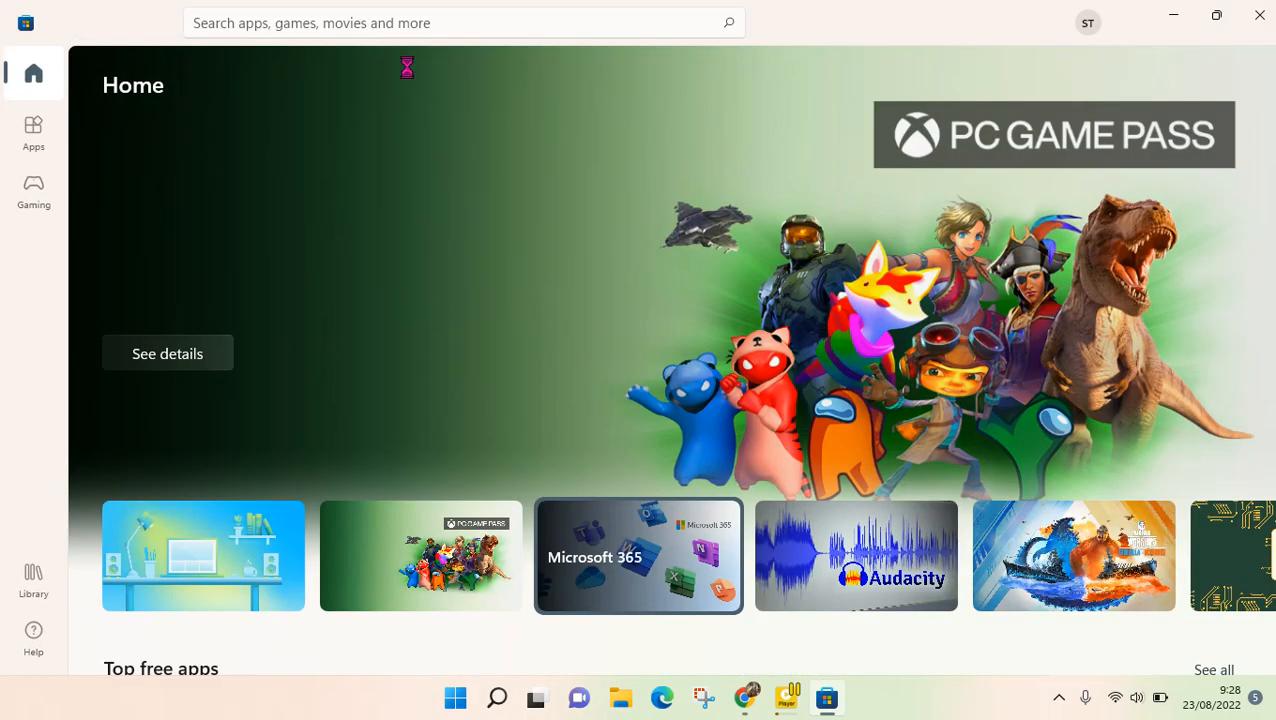
click(450, 22)
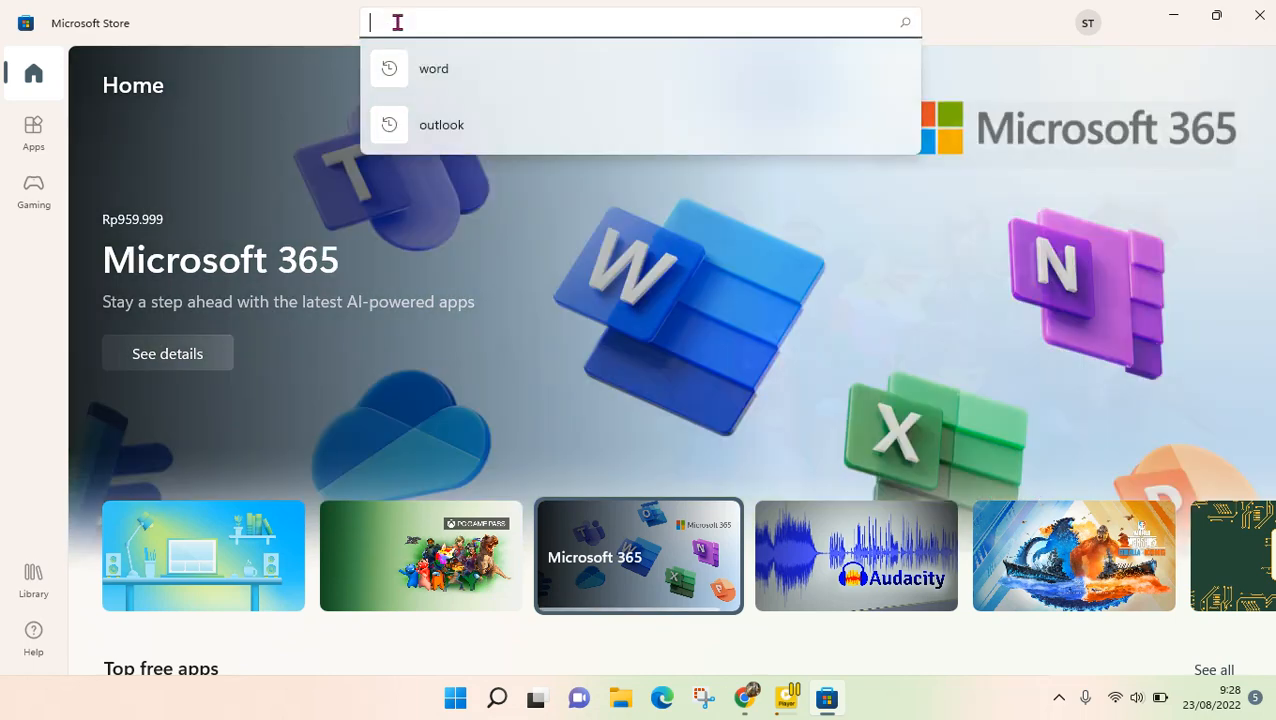
text(capcut)
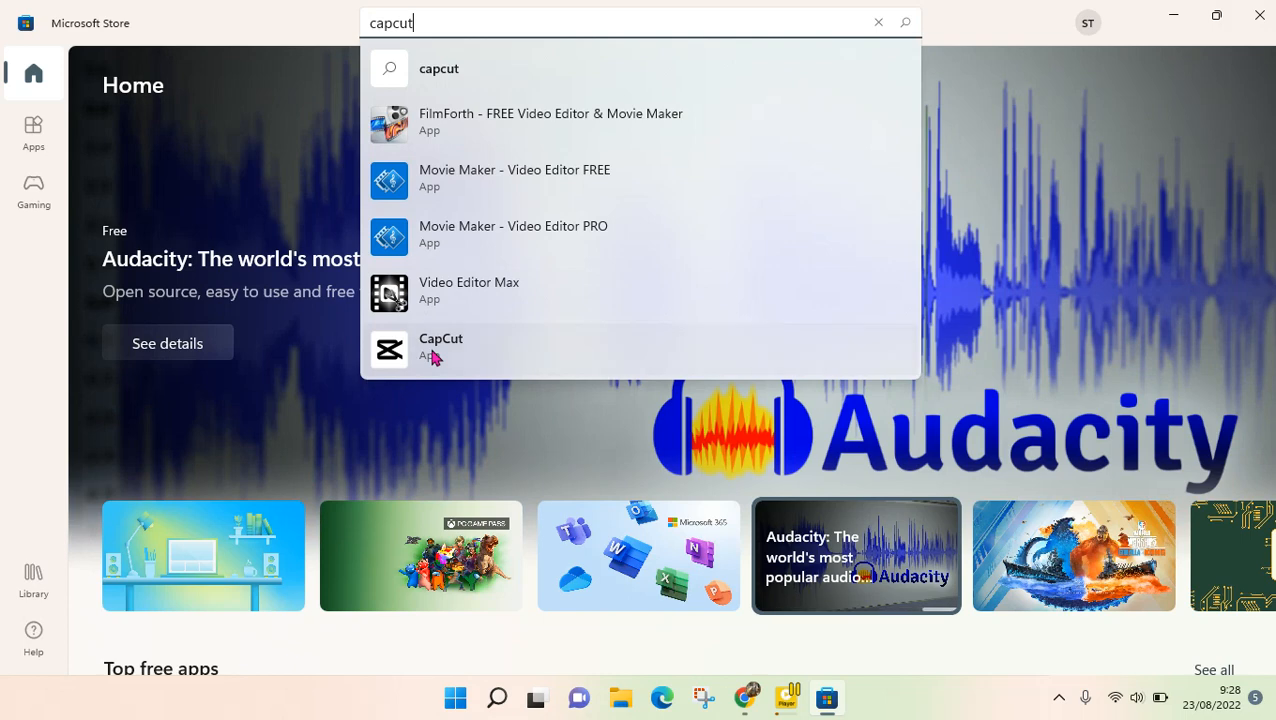
click(440, 347)
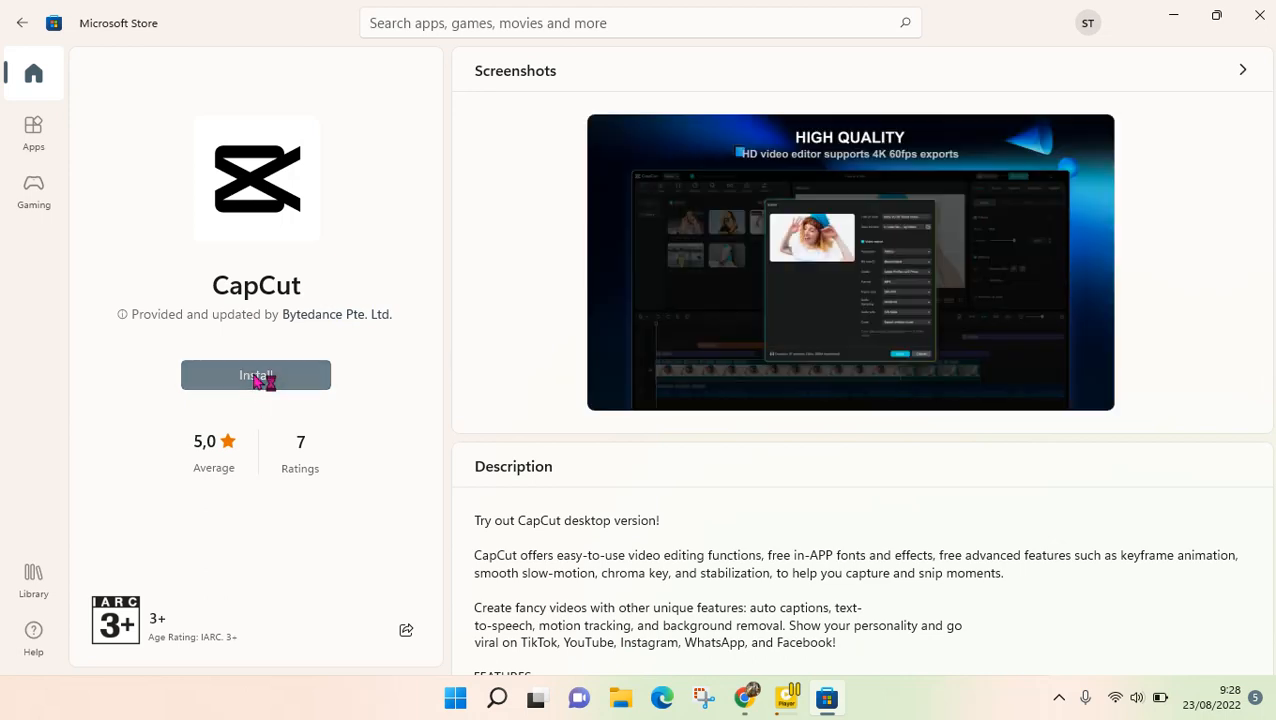
click(255, 374)
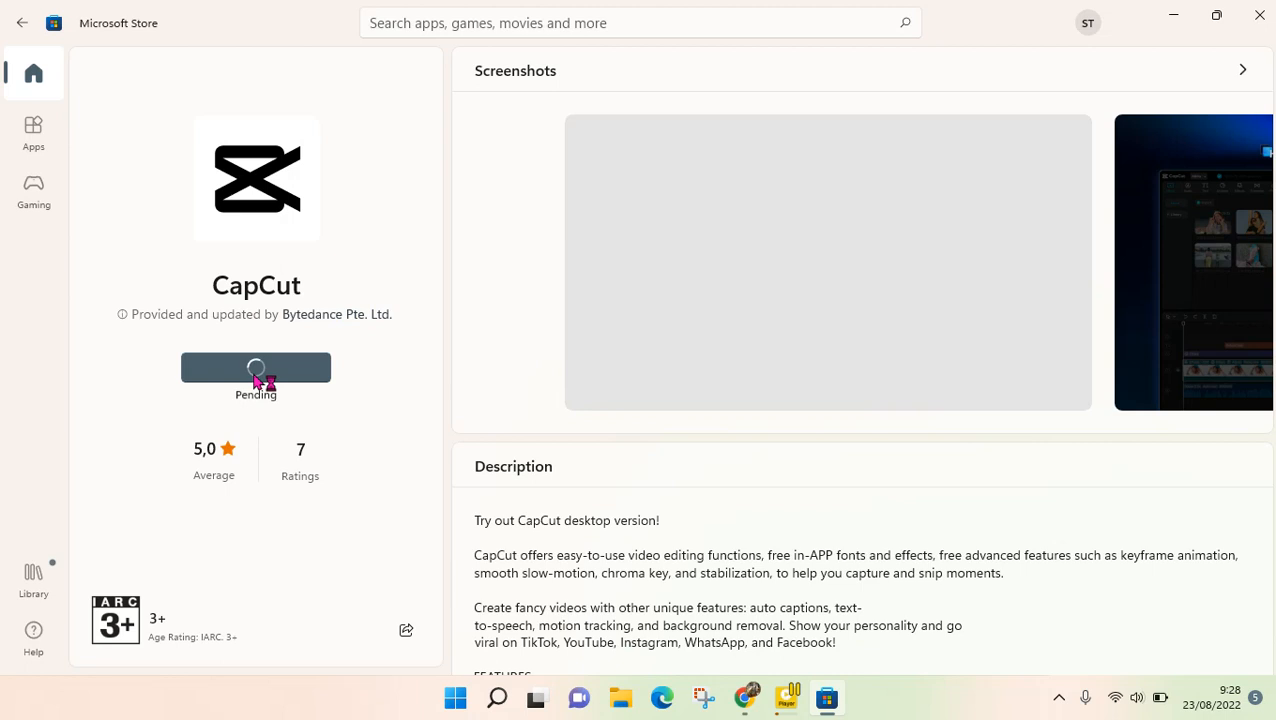